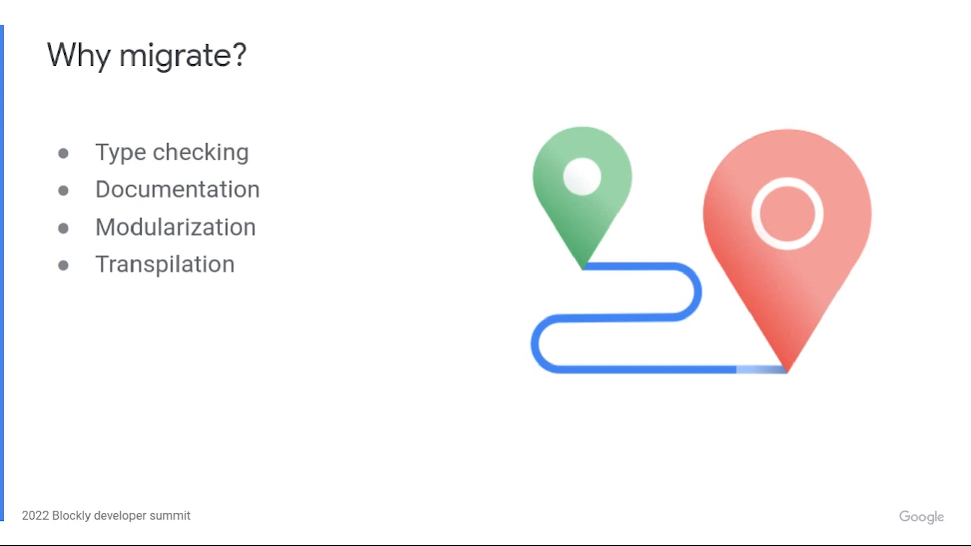
{"action": "key", "text": "Right"}
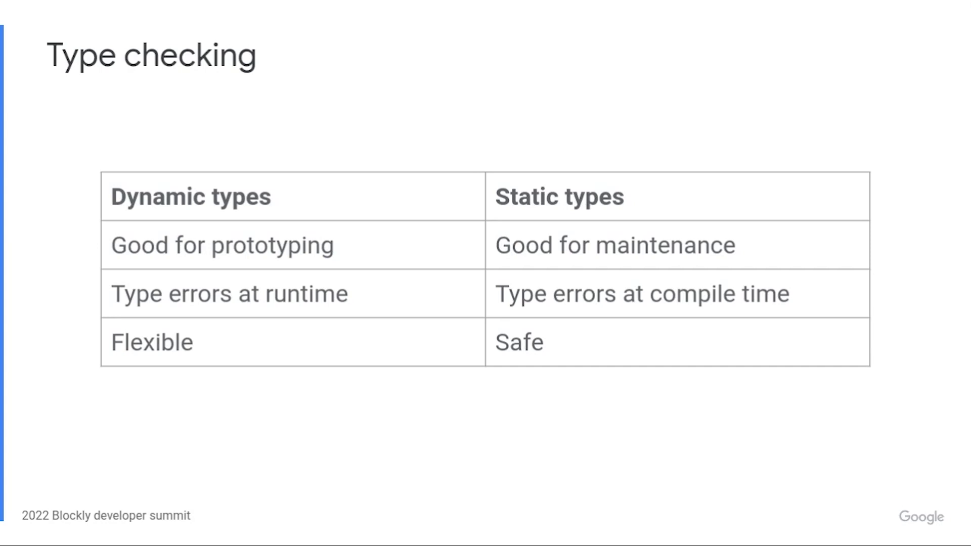
{"action": "key", "text": "Right"}
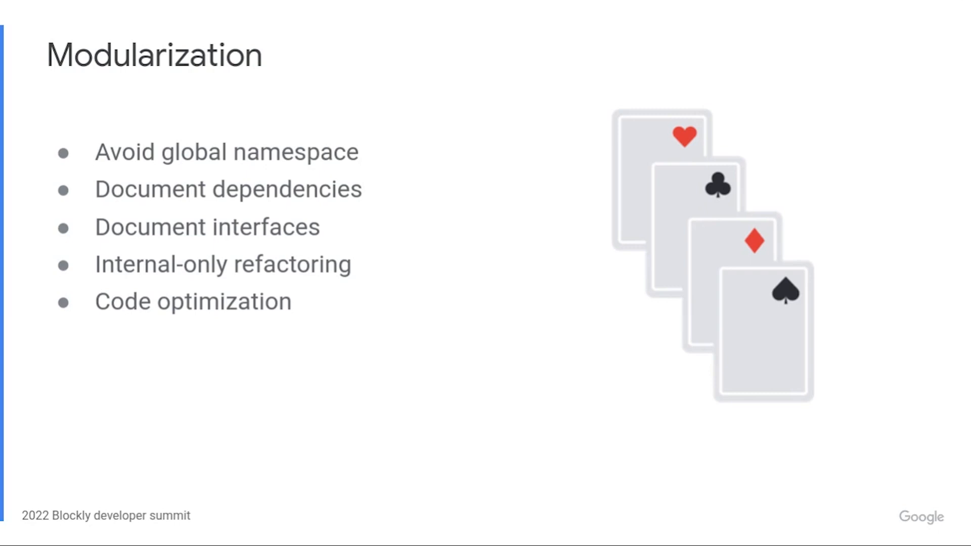
{"action": "key", "text": "Right"}
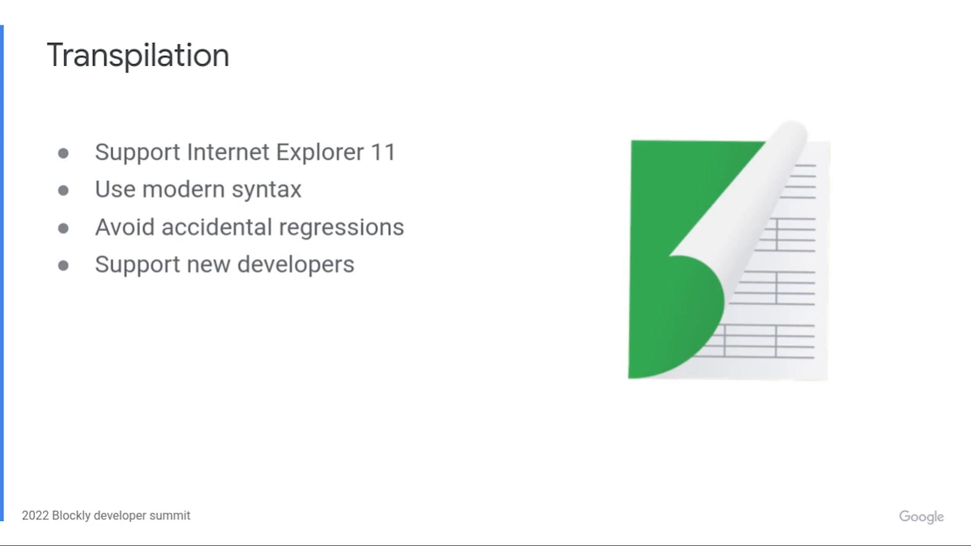
{"action": "key", "text": "Right"}
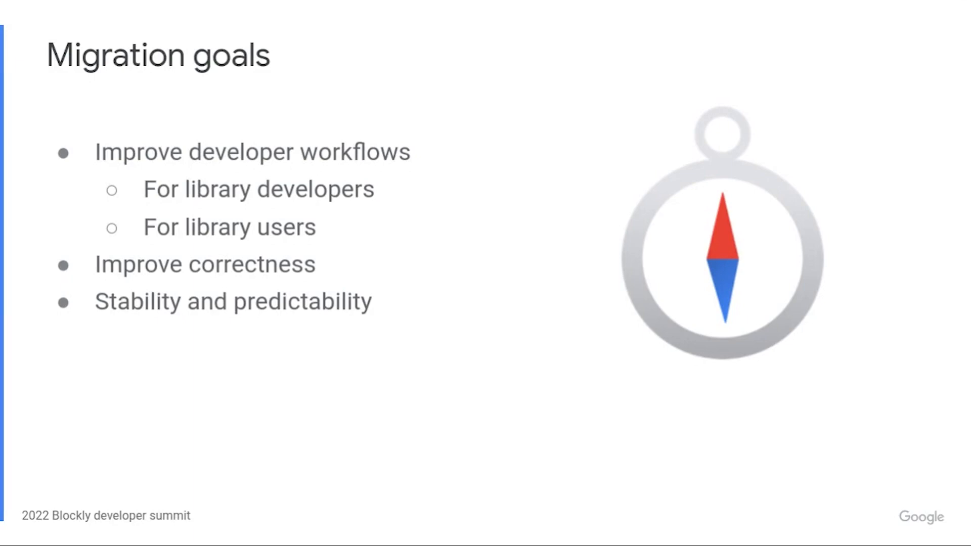
{"action": "key", "text": "Right"}
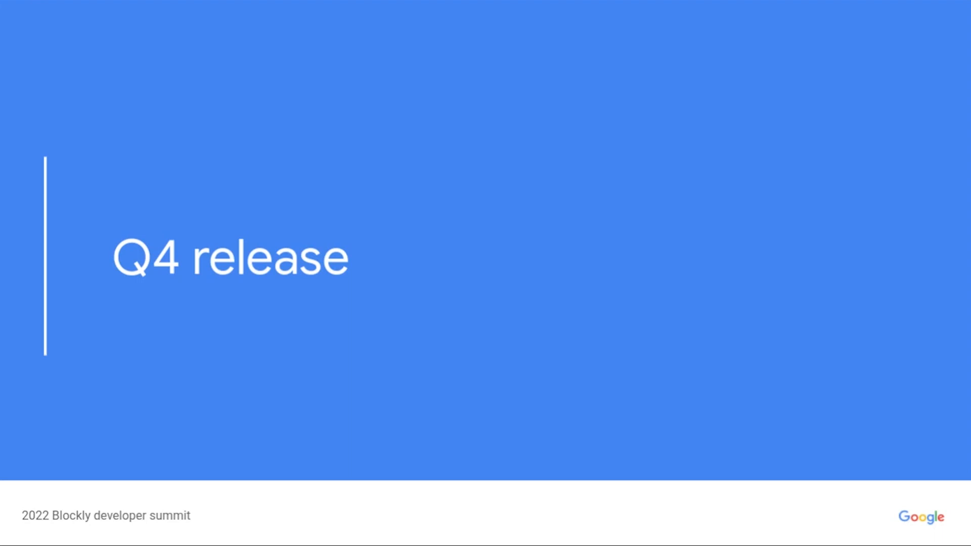
{"action": "key", "text": "right"}
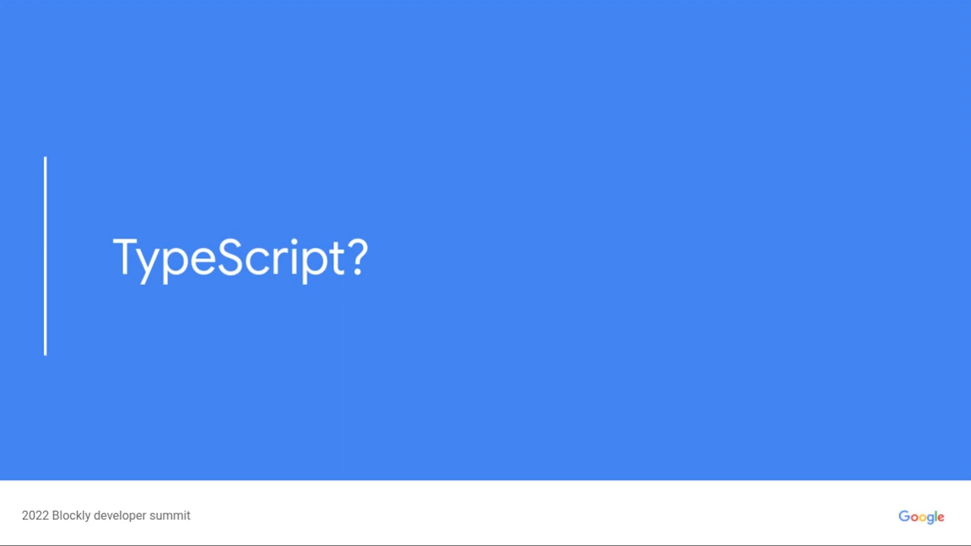
{"action": "key", "text": "right"}
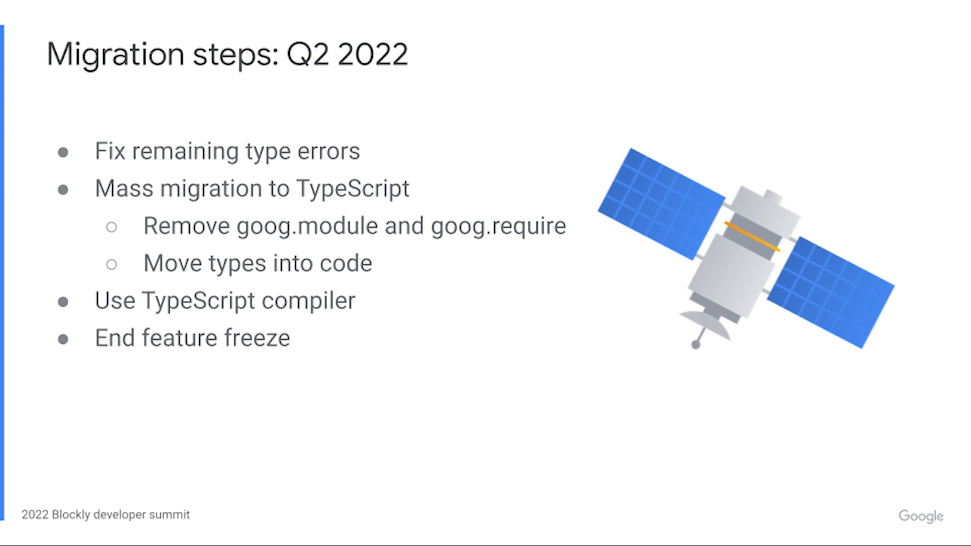
{"action": "key", "text": "Right"}
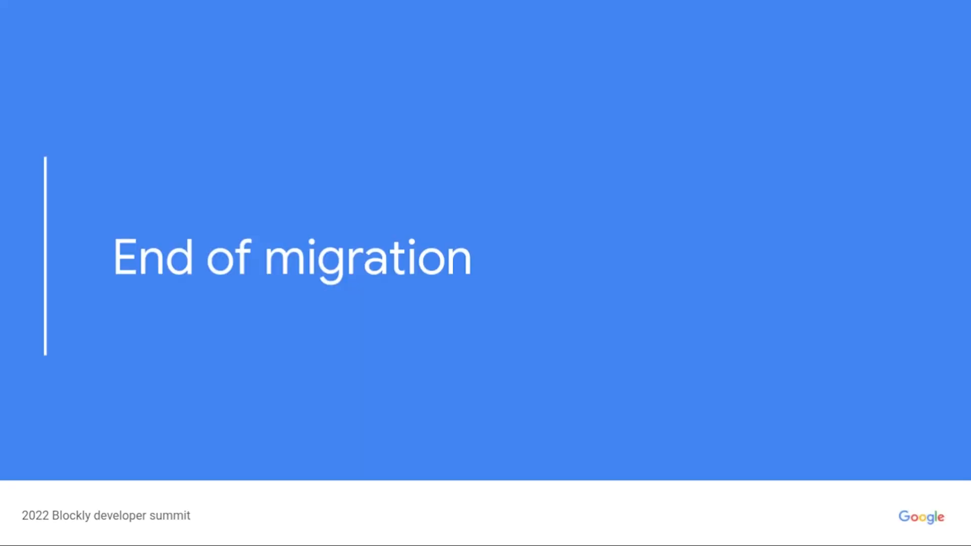
{"action": "key", "text": "Right"}
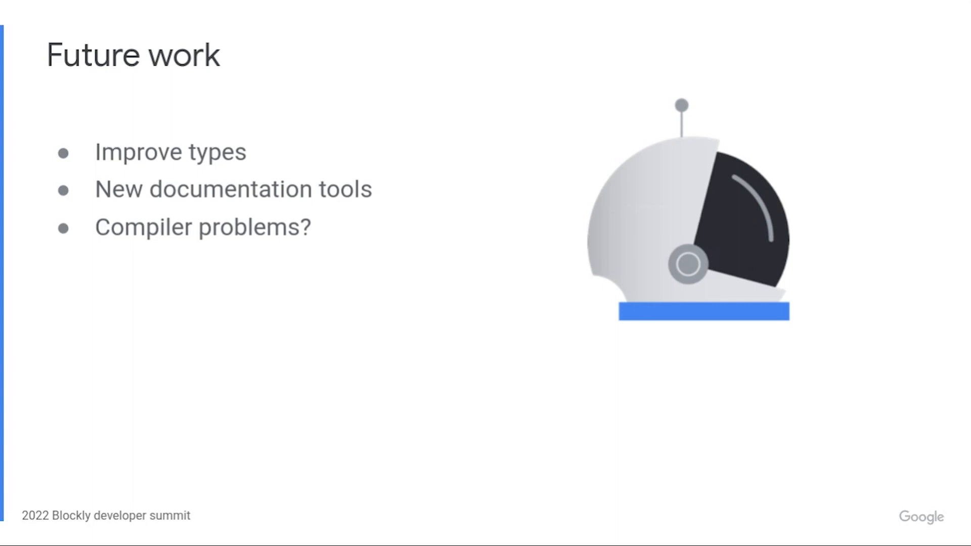
{"action": "key", "text": "right"}
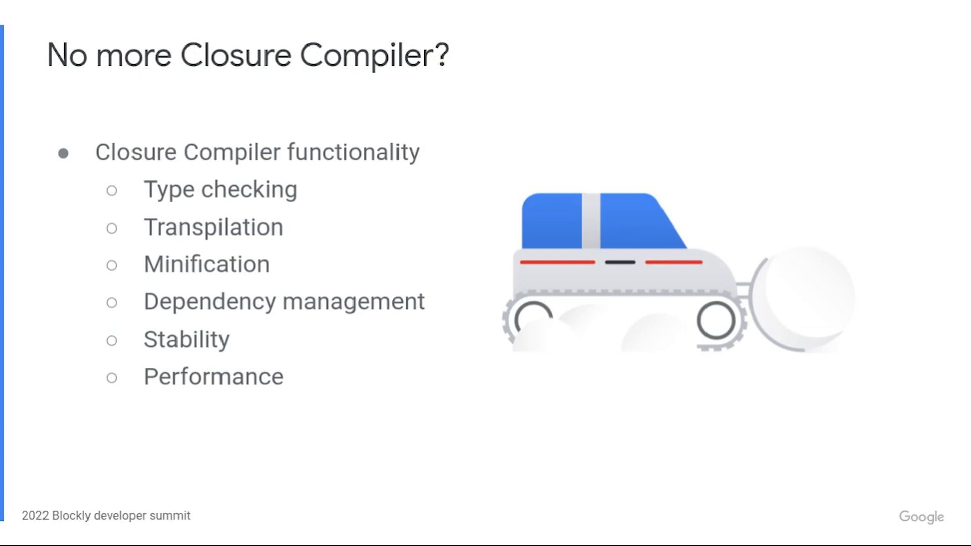
{"action": "key", "text": "Right"}
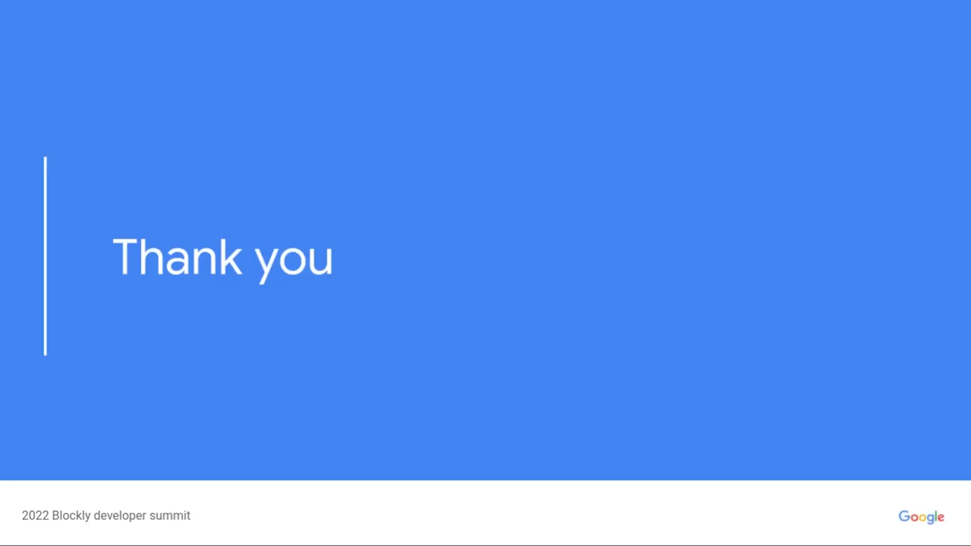